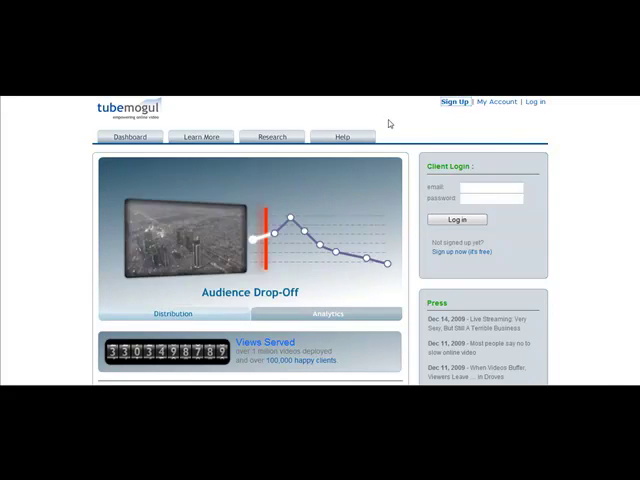
Step: Sign in to the existing TubeMogul account from the Sign Up / Log In page
left_click(456, 100)
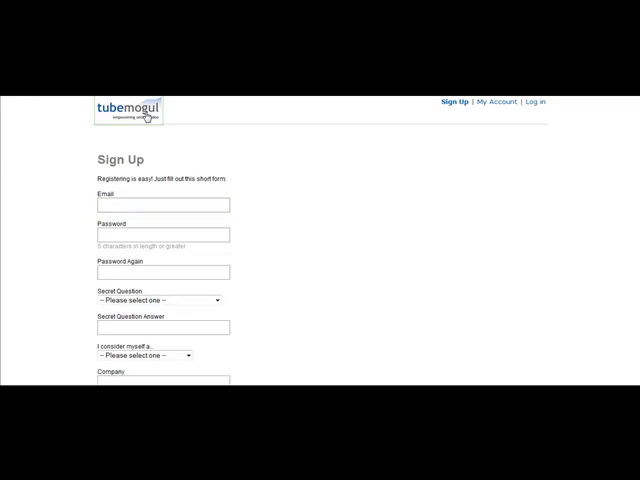
left_click(148, 116)
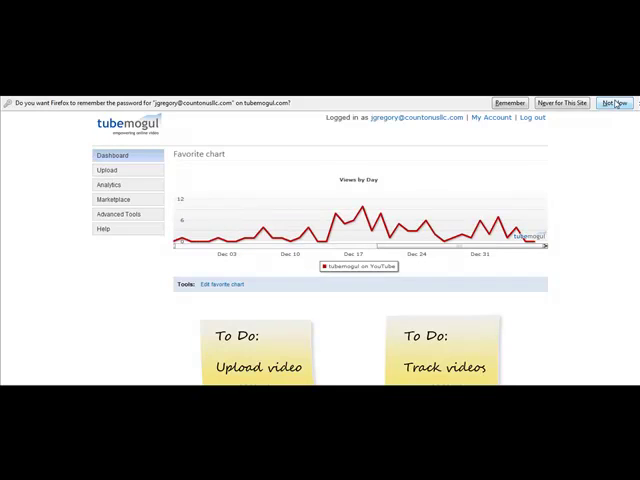
Step: Start uploading the chosen .wmv video file from Upload > Upload a Video
scroll("down", 3)
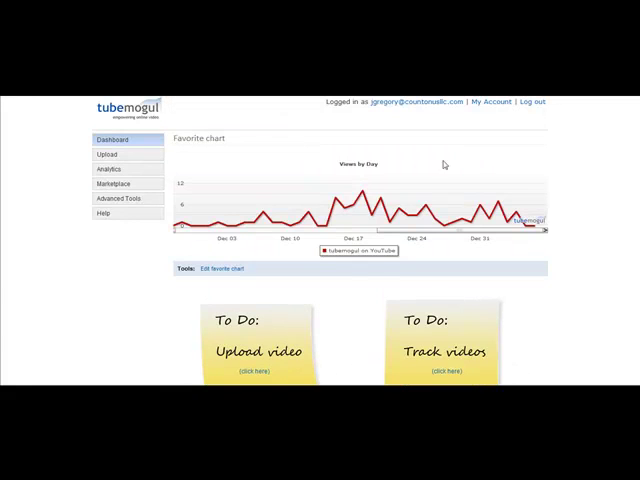
left_click(108, 154)
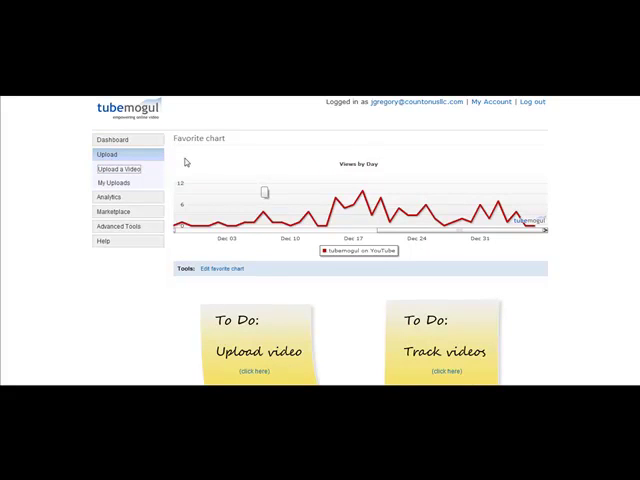
left_click(114, 168)
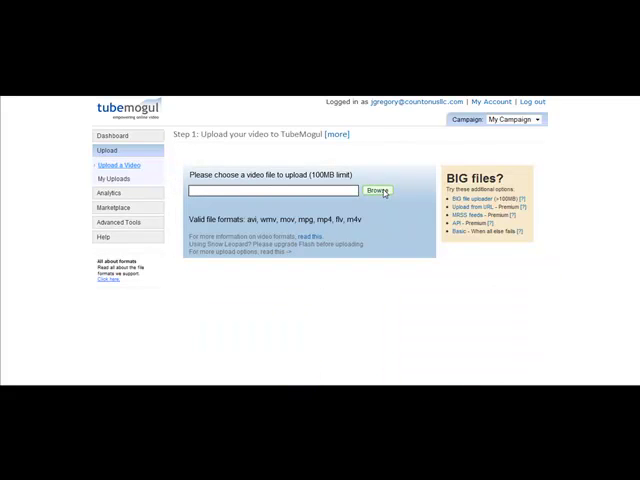
left_click(376, 190)
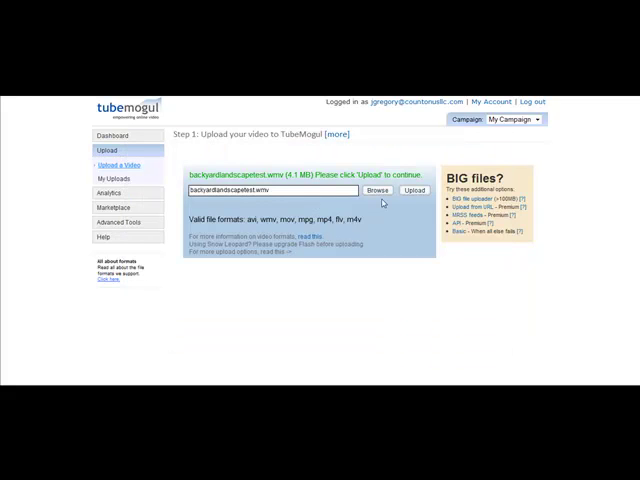
left_click(412, 190)
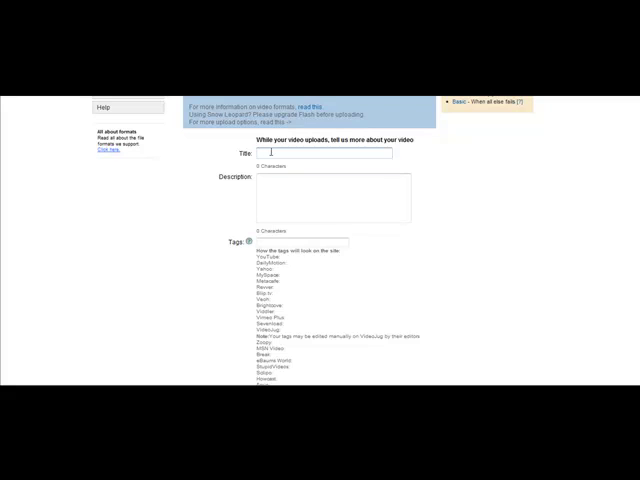
Step: Title the video 'Optin Profits Review- Ewen Chia'
type("0")
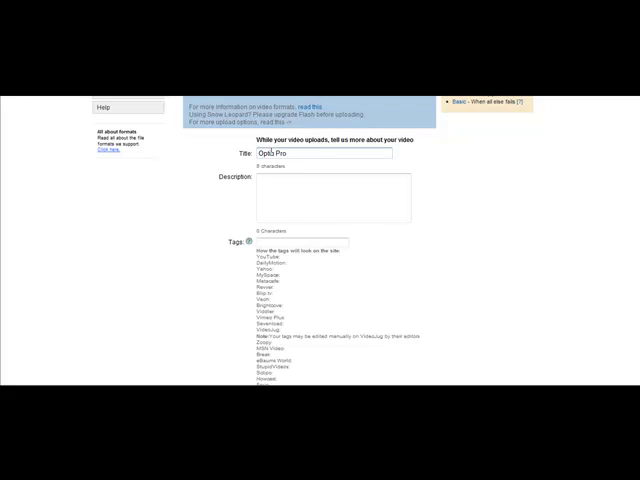
type("Profits")
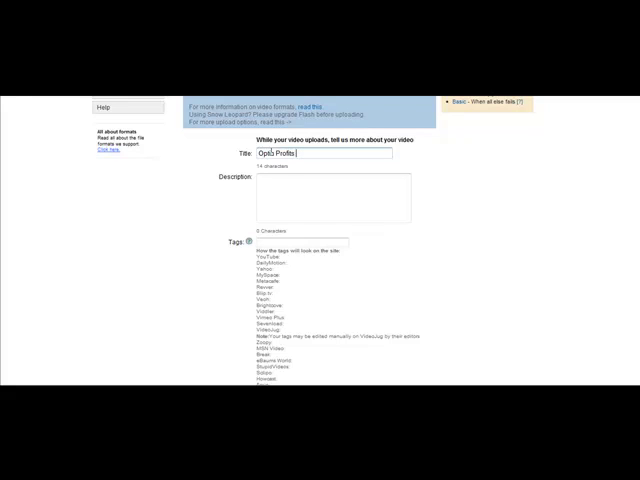
type("Review- Ewen Chia")
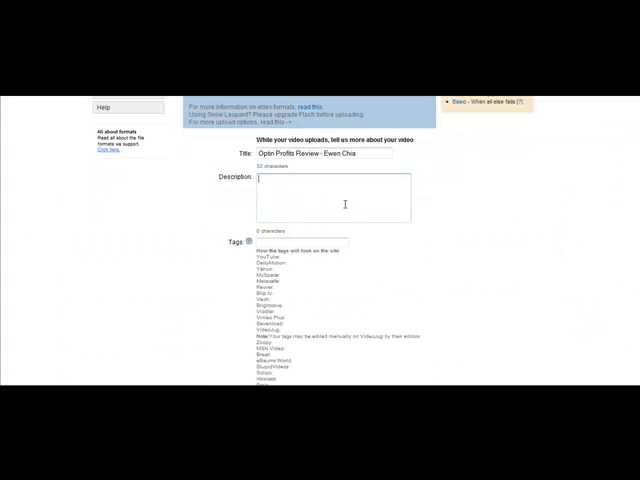
Step: Describe it with the Squidoo review URL and 'Optin Profits ... help you build a larger list online.'
type("http://www.squidoo.com/optin-profits-review-ewen-chia")
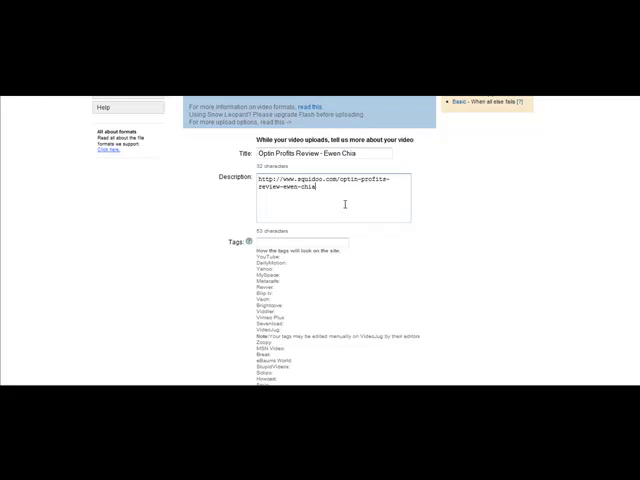
type(".")
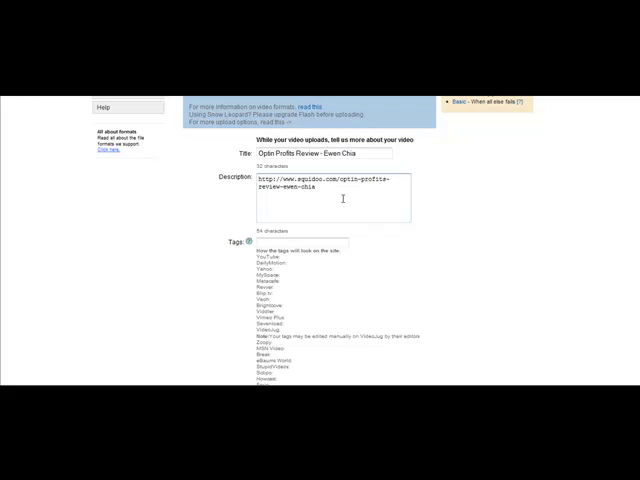
type("Optin")
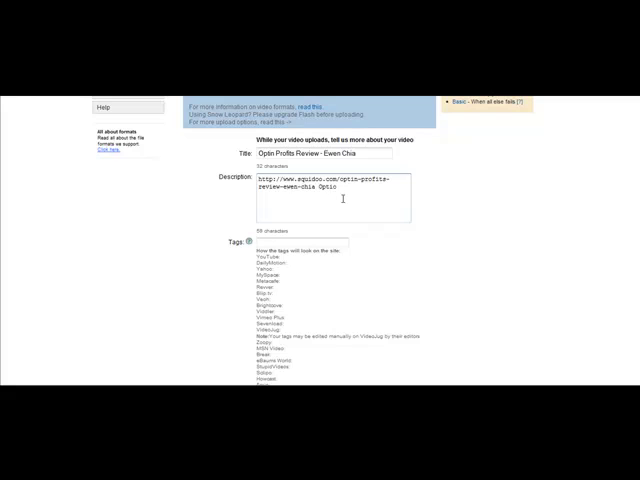
type("n")
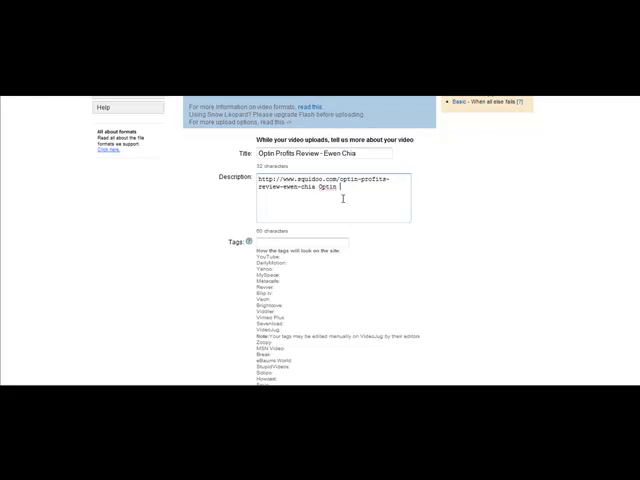
type("Profits from Ewen Chia can hl")
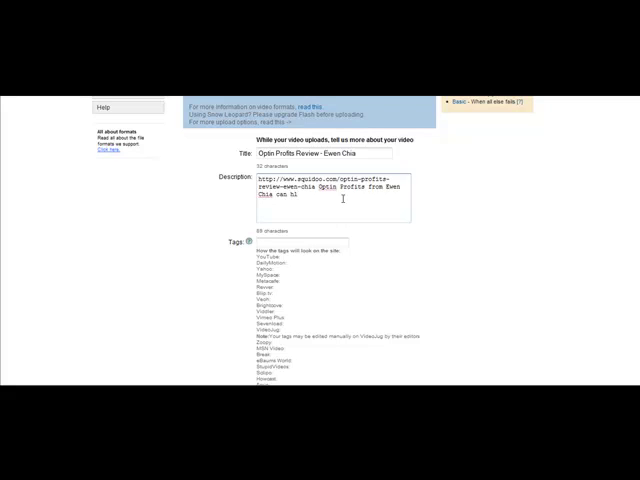
type("help you build a")
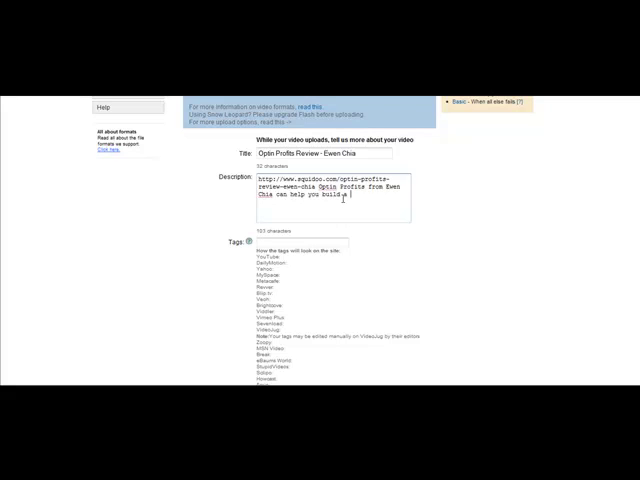
type("larger list online.")
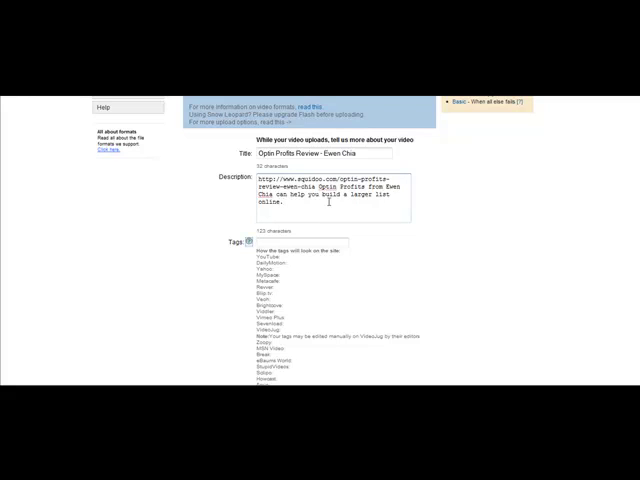
Step: Enter tags for optin profits, Ewen Chia and internet marketing
left_click(300, 240)
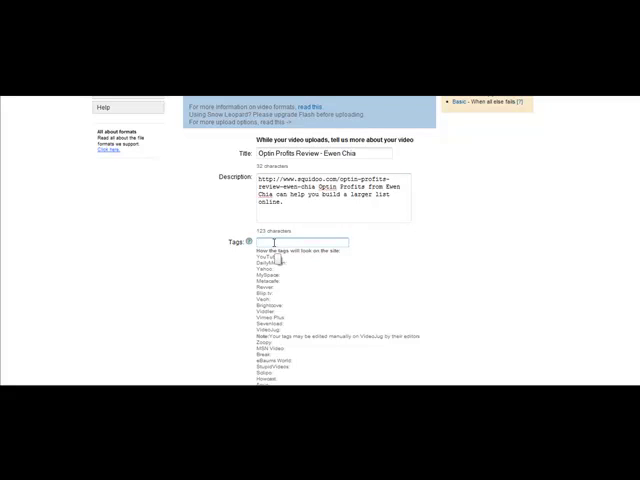
type("optin profits, ewen")
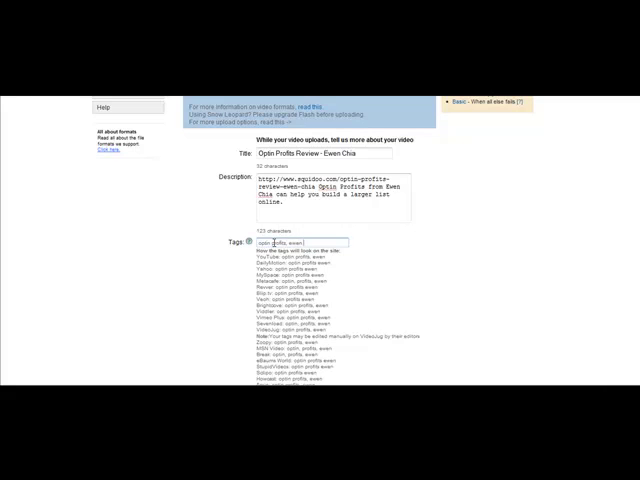
type("chia,")
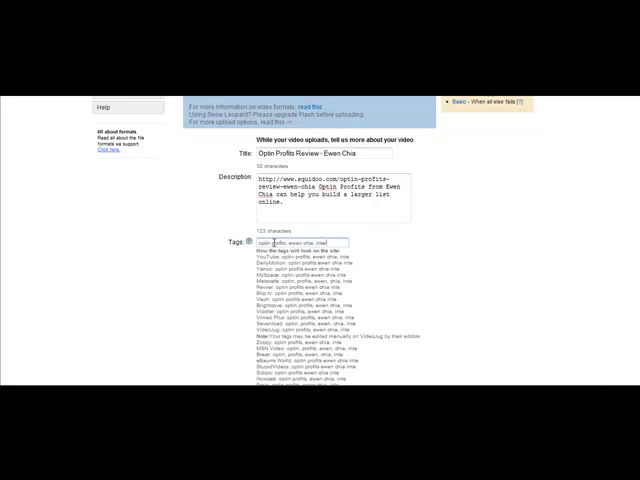
type("internet marke")
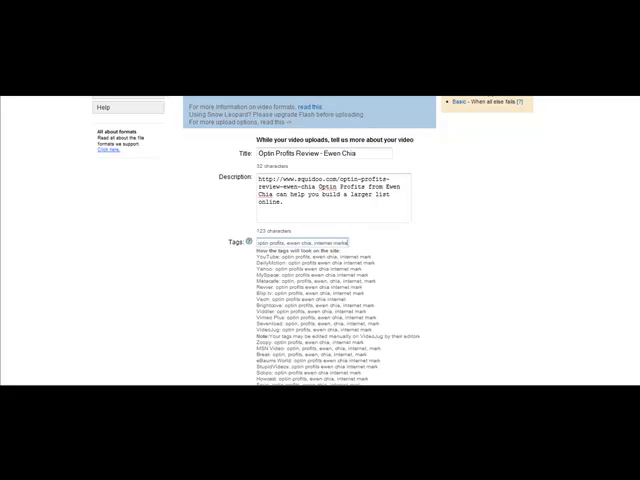
scroll("down", 3)
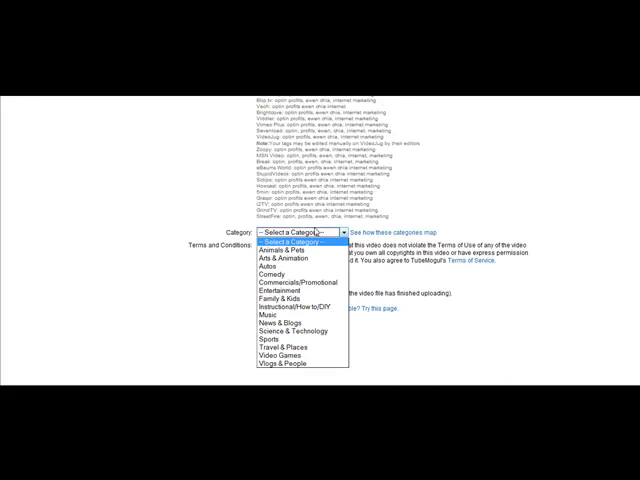
Step: Choose the Commercials/Promotional category and submit the completed upload form
left_click(300, 280)
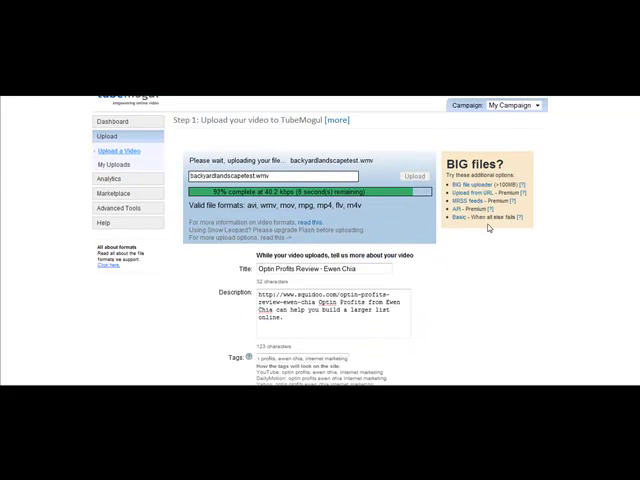
scroll("down", 3)
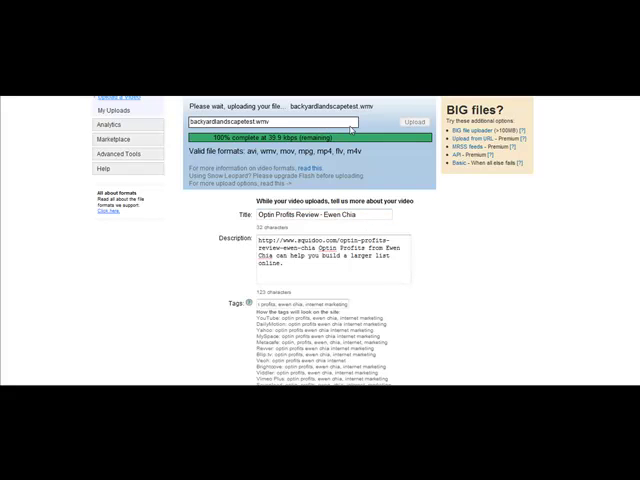
scroll("down", 3)
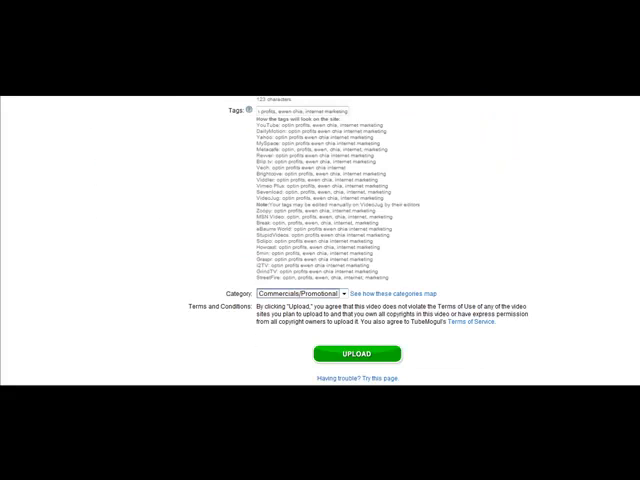
scroll("down", 3)
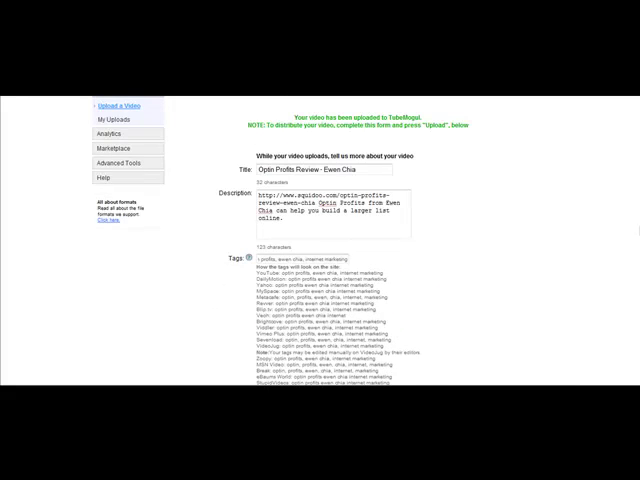
Step: Review the destination site rows and follow the Dailymotion sign-up link
scroll("down", 3)
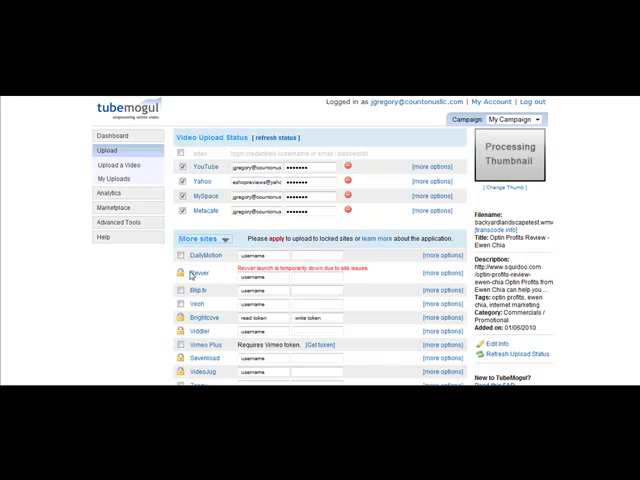
mouse_move(210, 304)
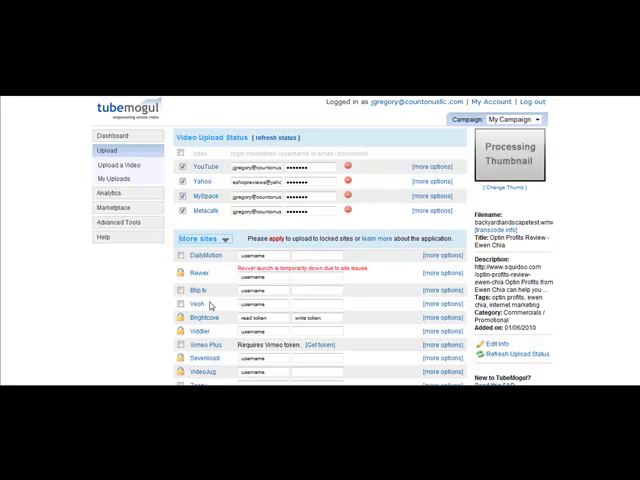
mouse_move(212, 328)
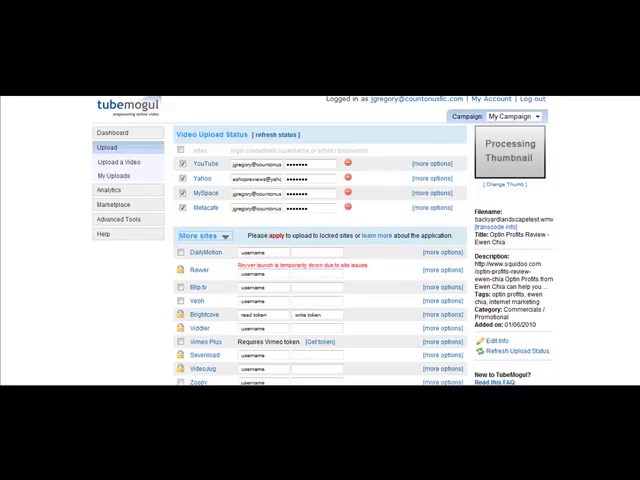
scroll("down", 3)
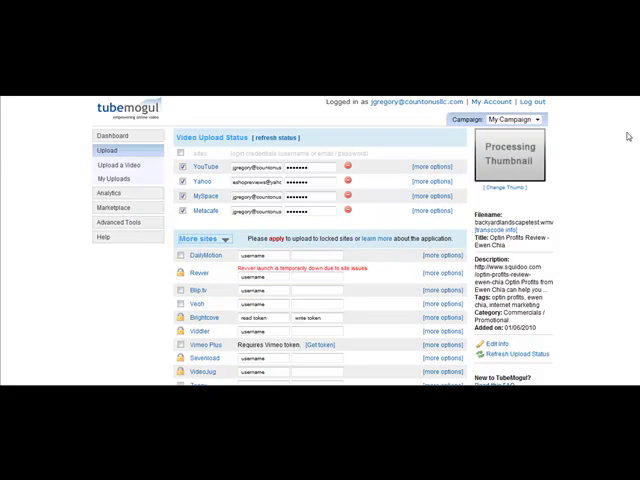
scroll("down", 3)
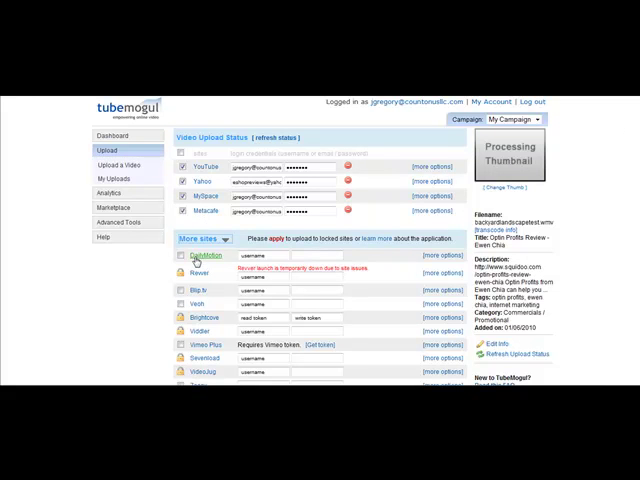
left_click(438, 262)
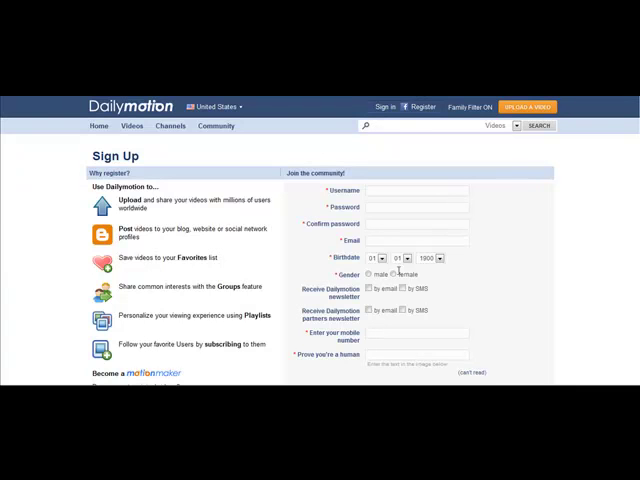
Step: Look over the Dailymotion sign-up form before returning to TubeMogul
scroll("down", 3)
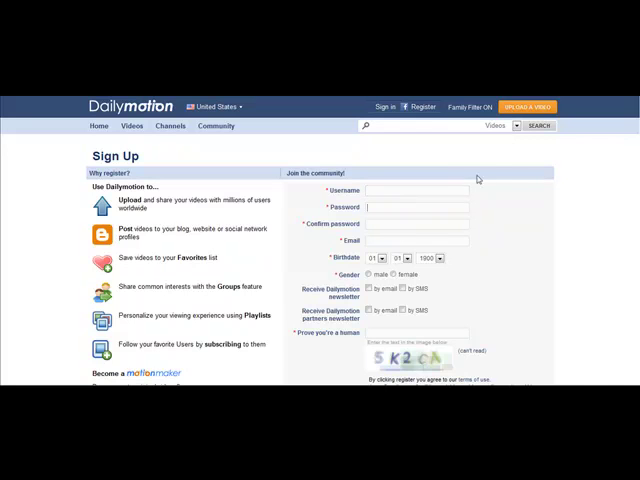
mouse_move(76, 102)
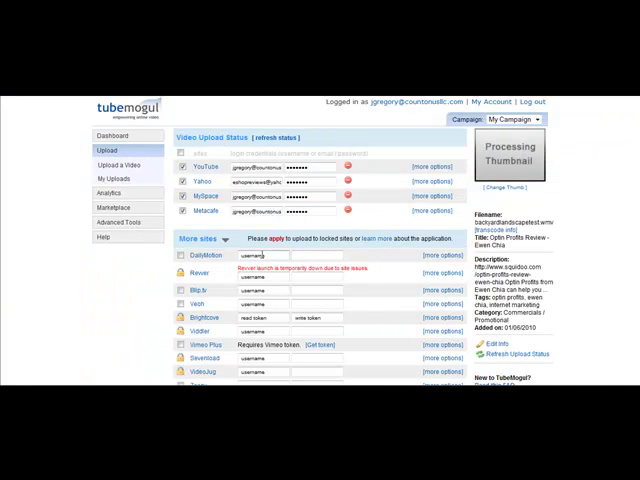
Step: Check the category setting in Blip.tv's Additional Options popup
left_click(270, 256)
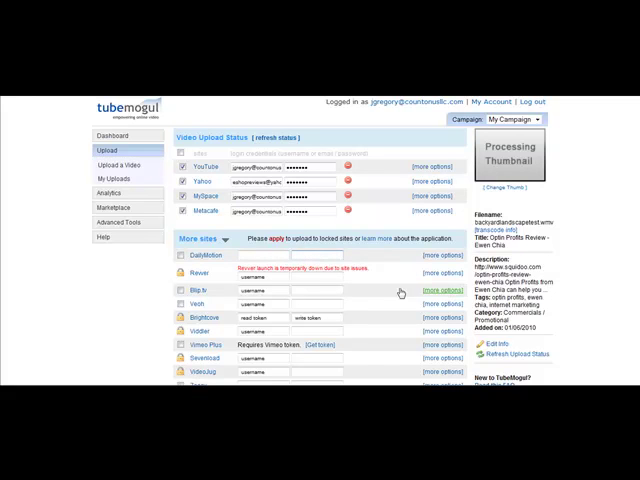
left_click(440, 290)
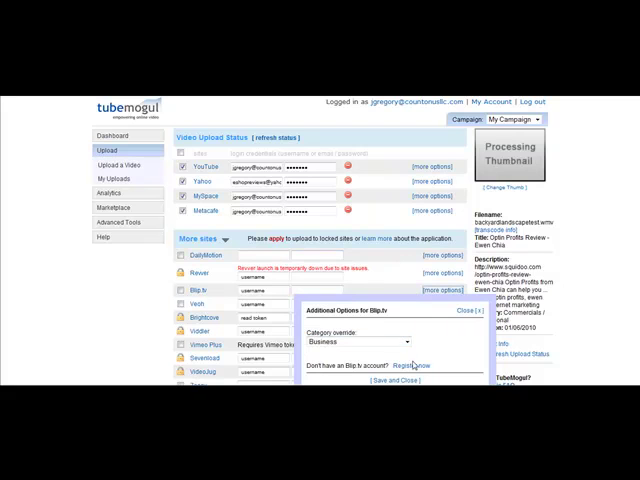
left_click(430, 364)
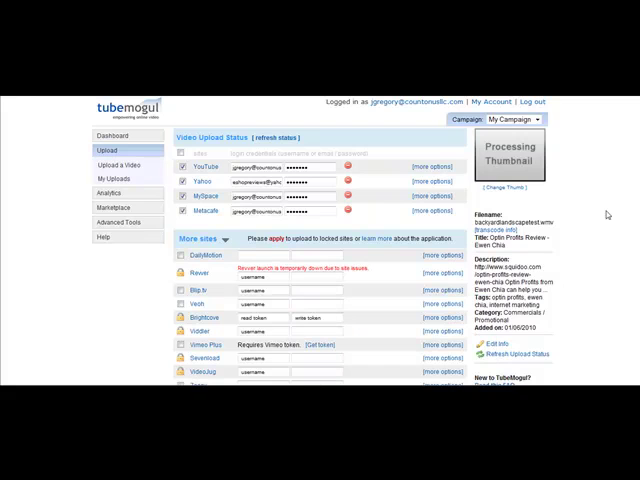
scroll("down", 3)
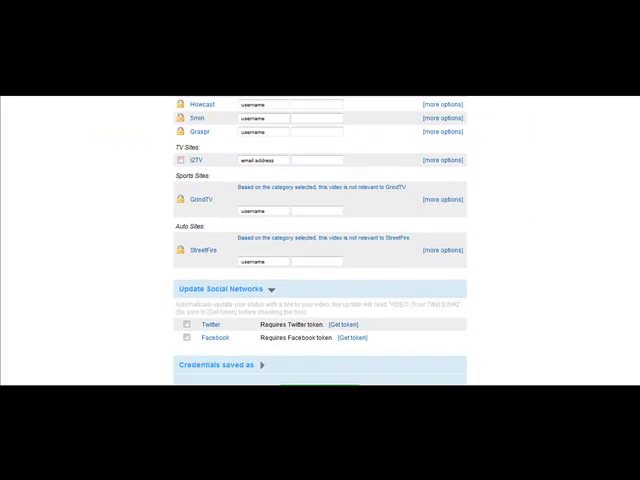
Step: Launch the video to the selected sites with 'Yes, store them' kept for credentials
scroll("down", 3)
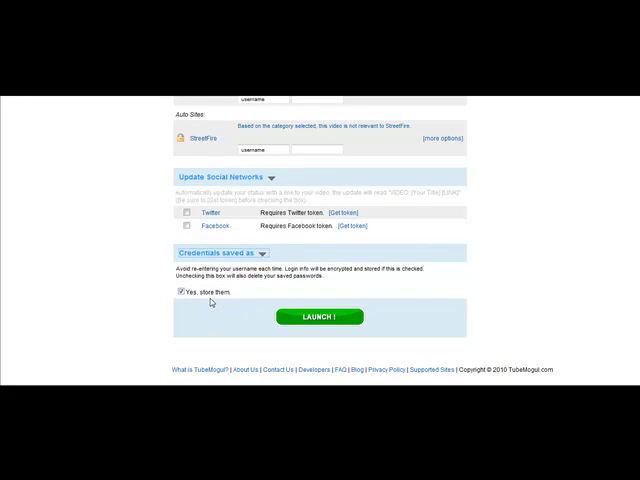
mouse_move(596, 234)
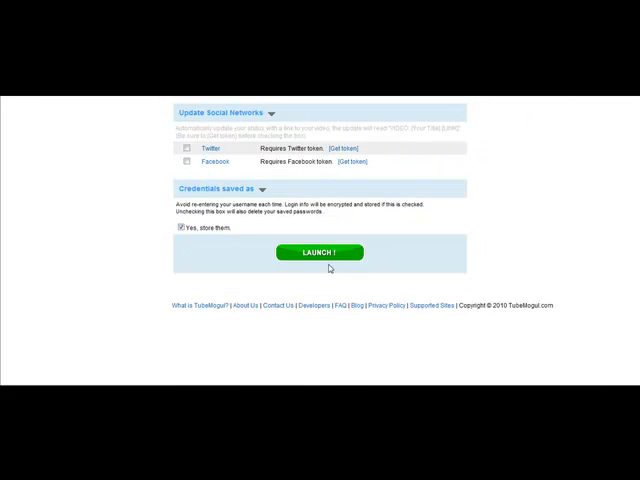
left_click(318, 252)
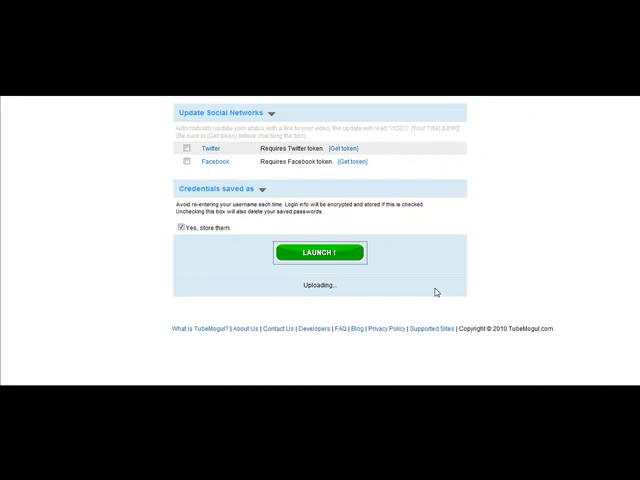
Step: From Analytics > Video Reports, open the newly uploaded video's report
left_click(318, 252)
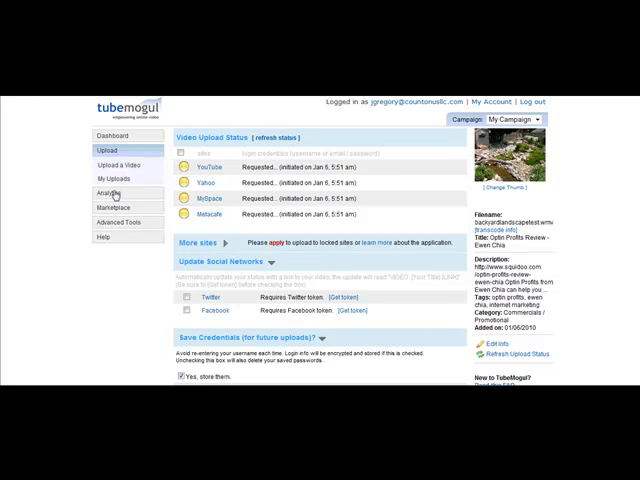
left_click(108, 164)
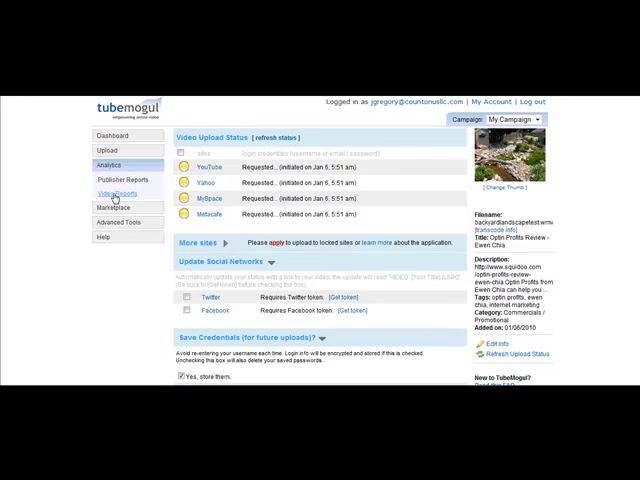
mouse_move(116, 192)
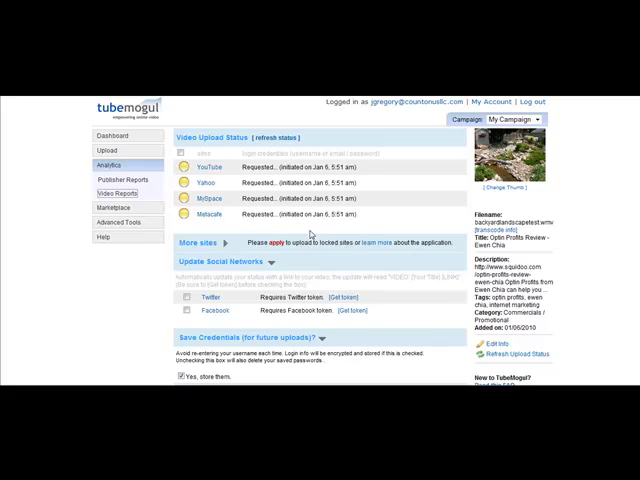
left_click(122, 192)
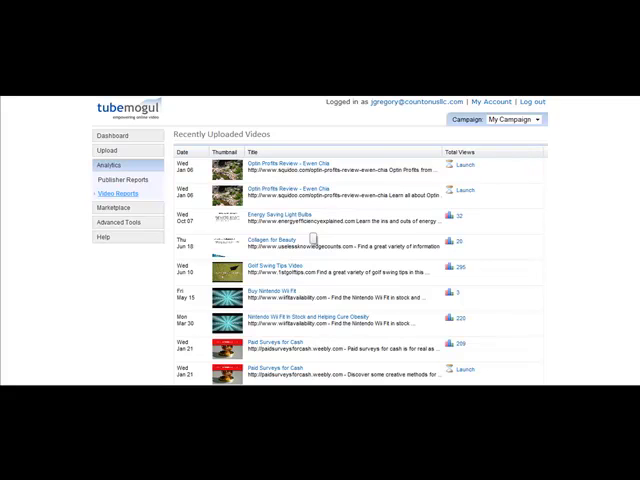
left_click(120, 136)
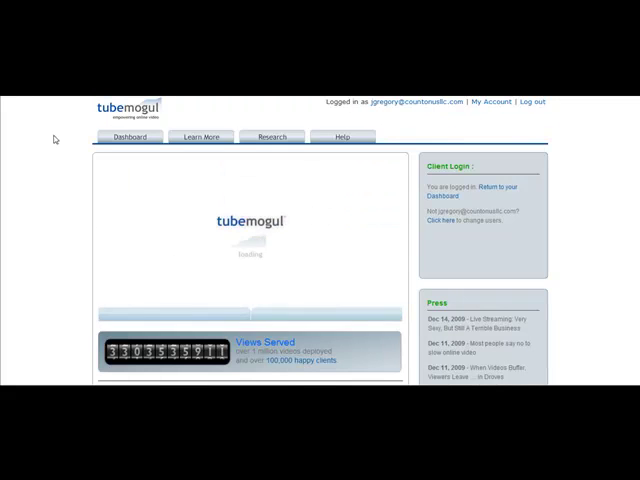